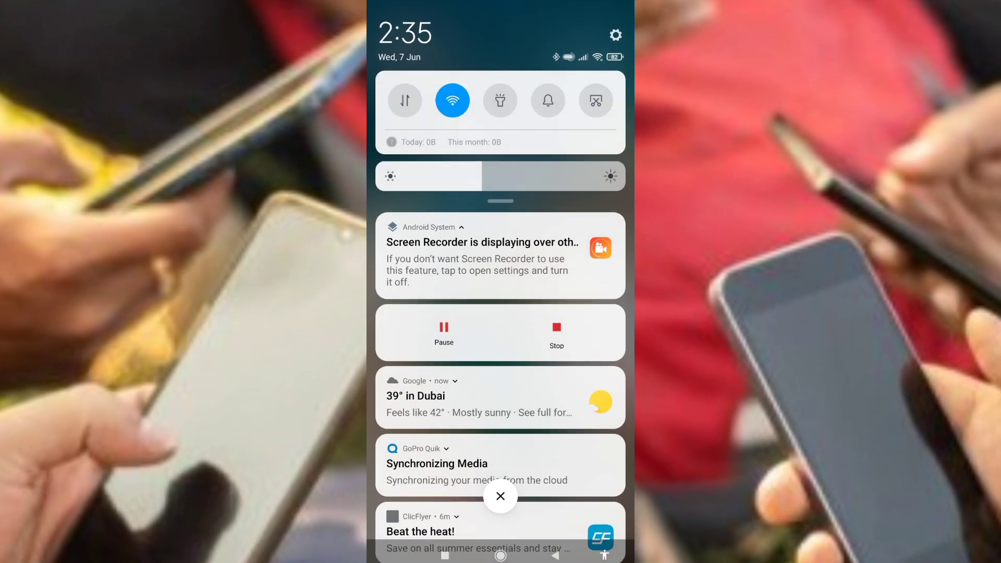
- Scroll through the pending notifications, including Instagram's, and close the shade
scroll(down, 3)
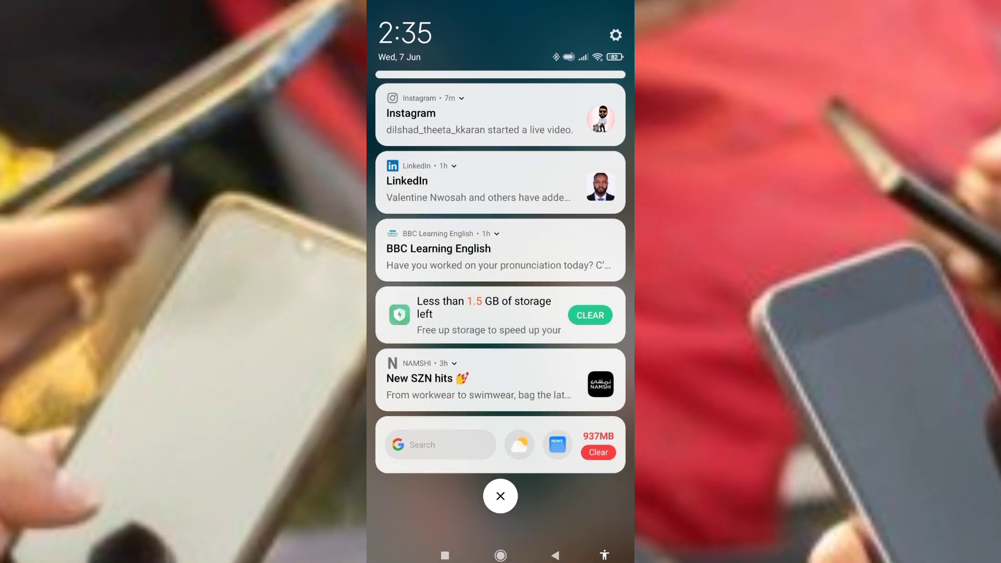
click(500, 495)
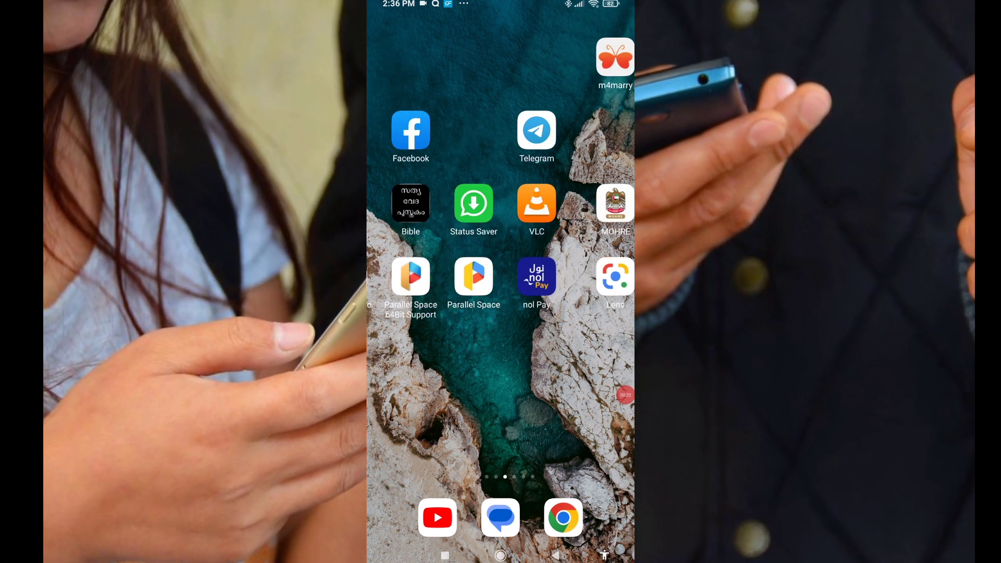
- Swipe through the home screen pages to find the Facebook icon
scroll(right, 3)
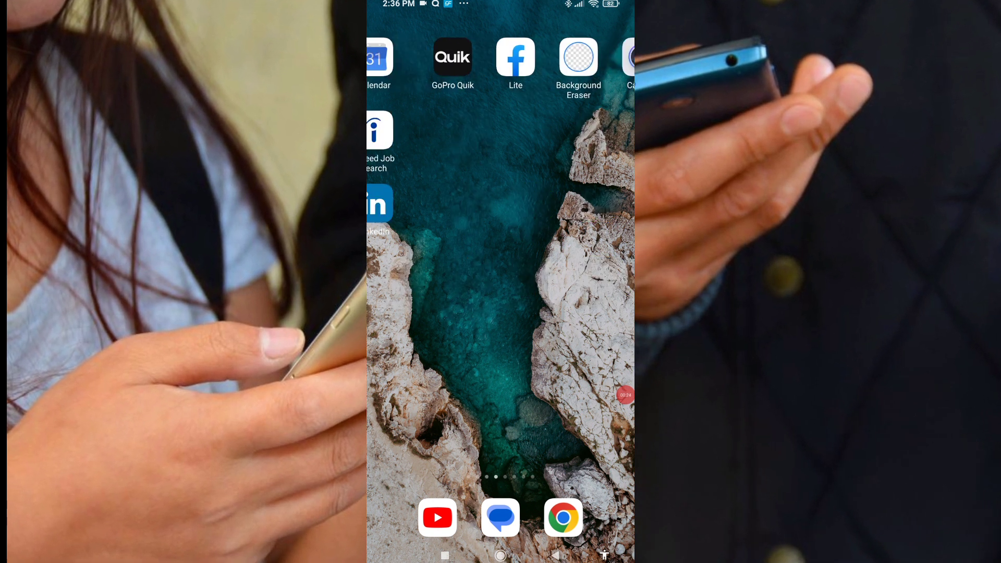
scroll(right, 3)
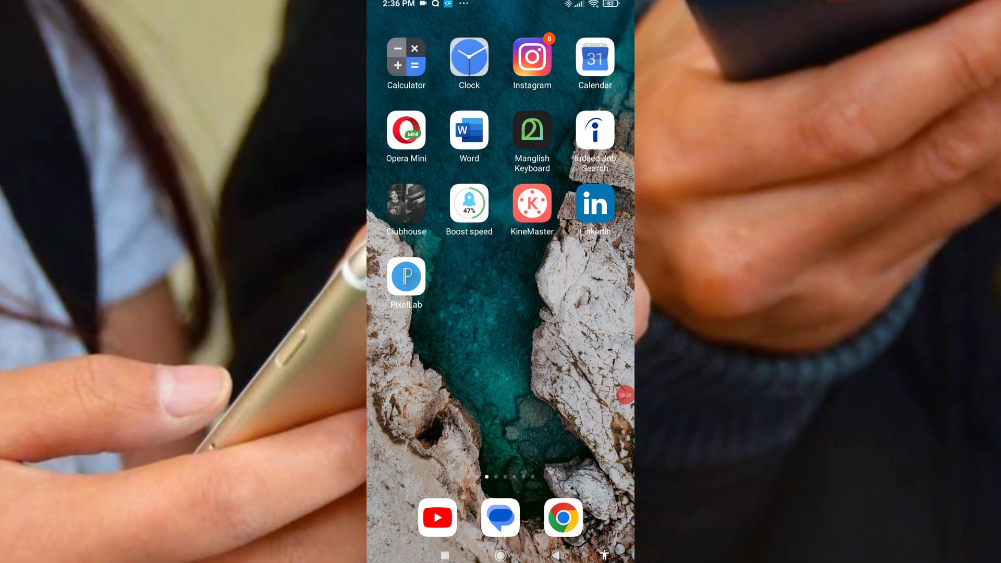
scroll(right, 3)
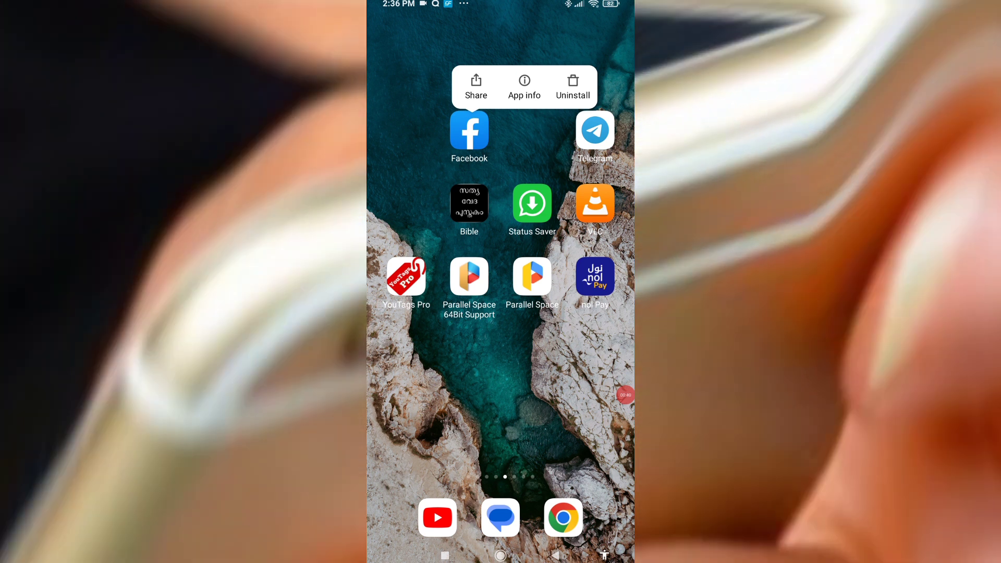
- Open Facebook's App info and go into its Notifications page
click(524, 86)
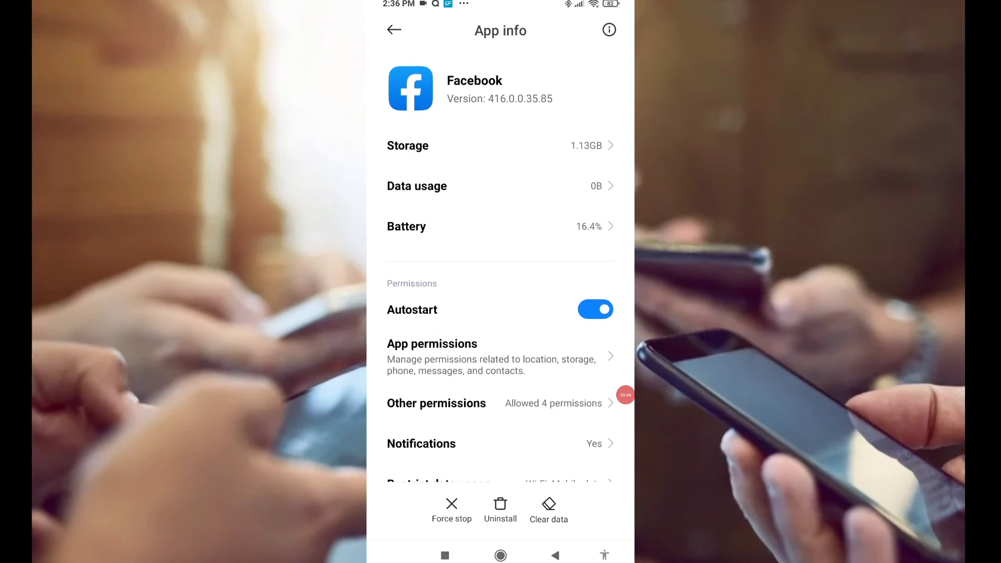
scroll(down, 3)
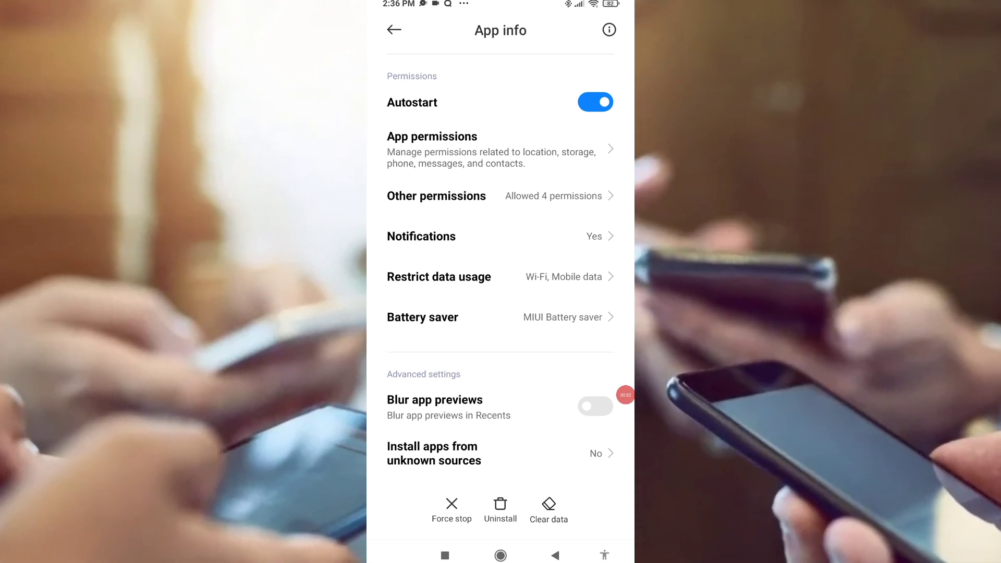
click(500, 236)
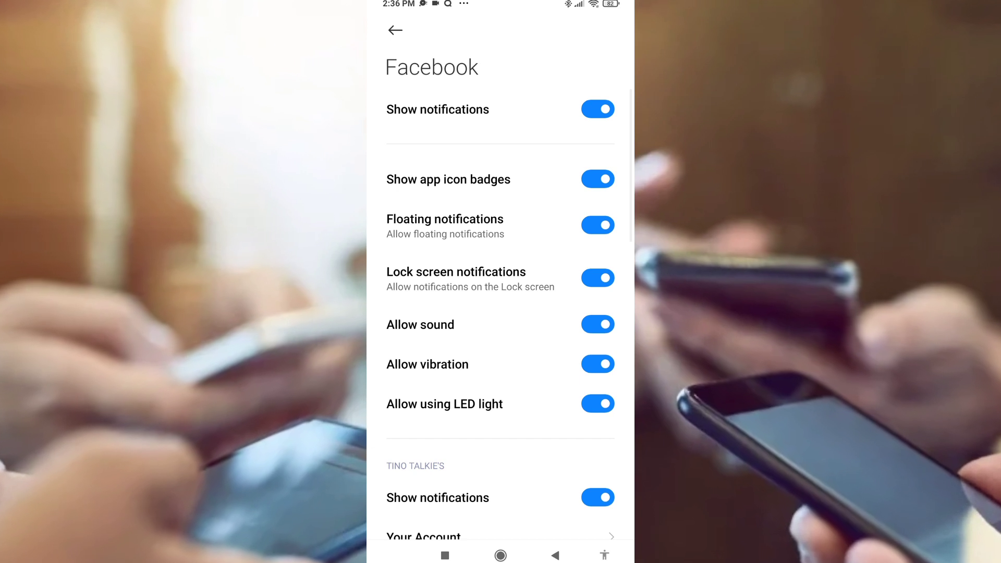
- Switch off Show notifications for Facebook and return to the home screen
click(597, 109)
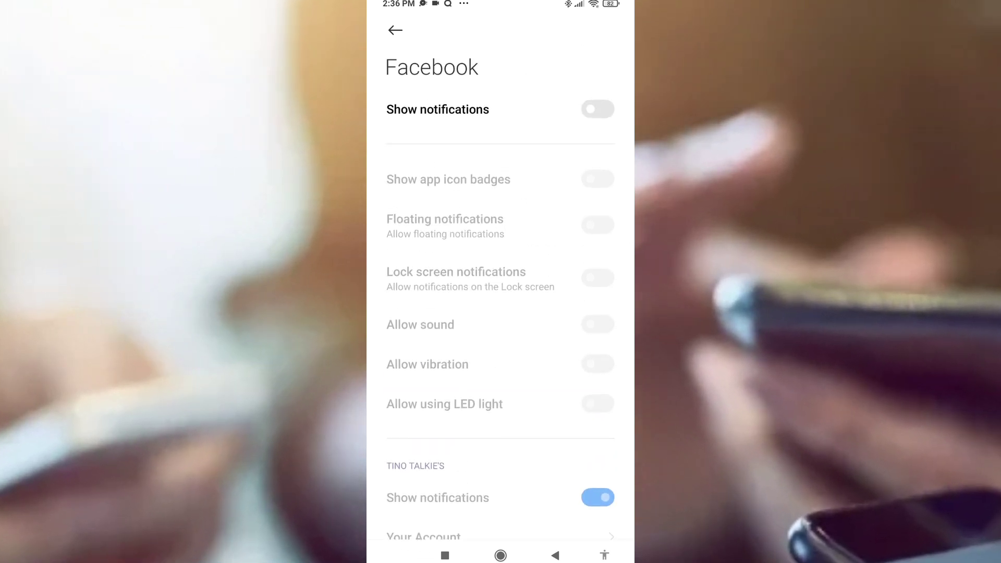
click(395, 31)
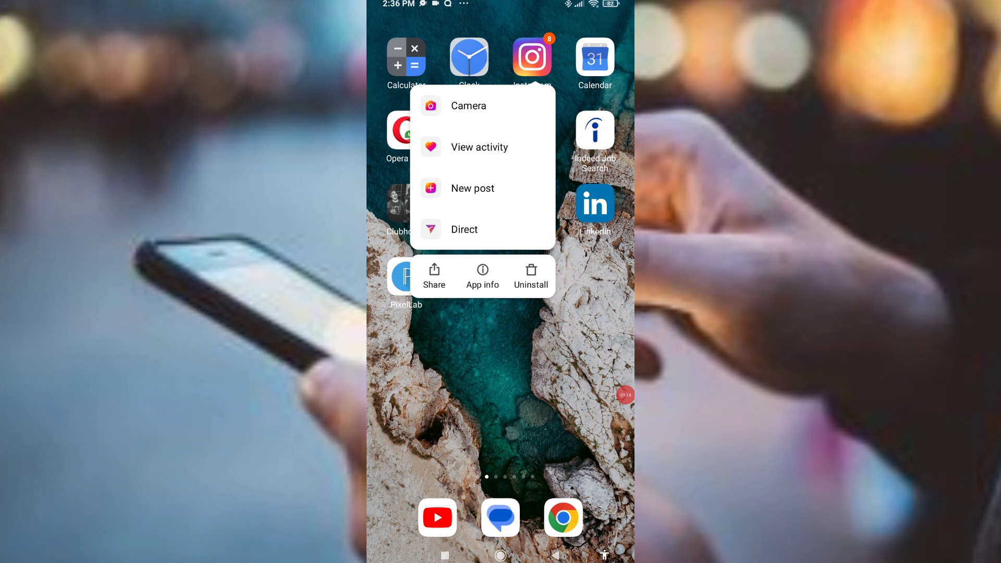
- Open Instagram's App info and enter its Notifications settings
click(481, 276)
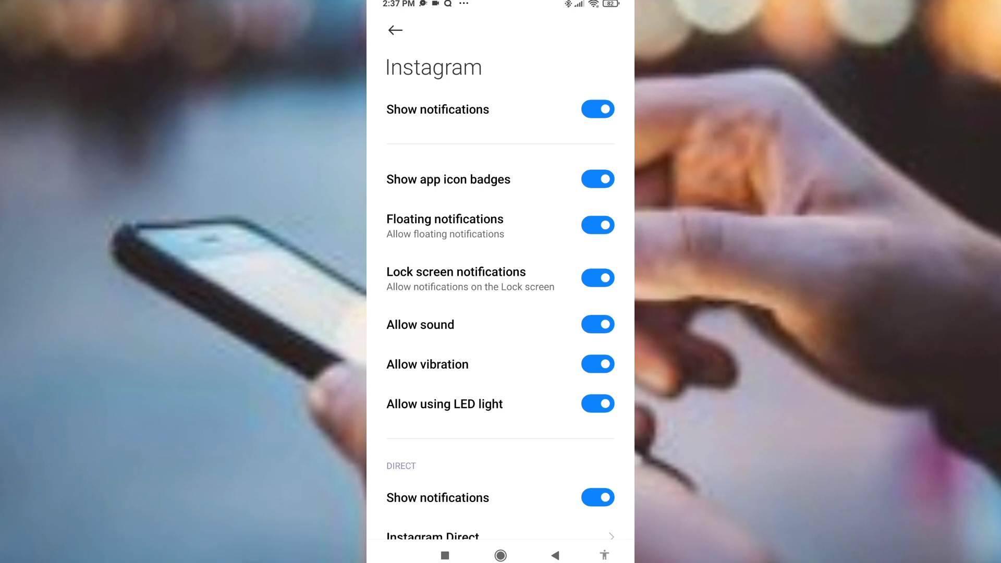
click(597, 109)
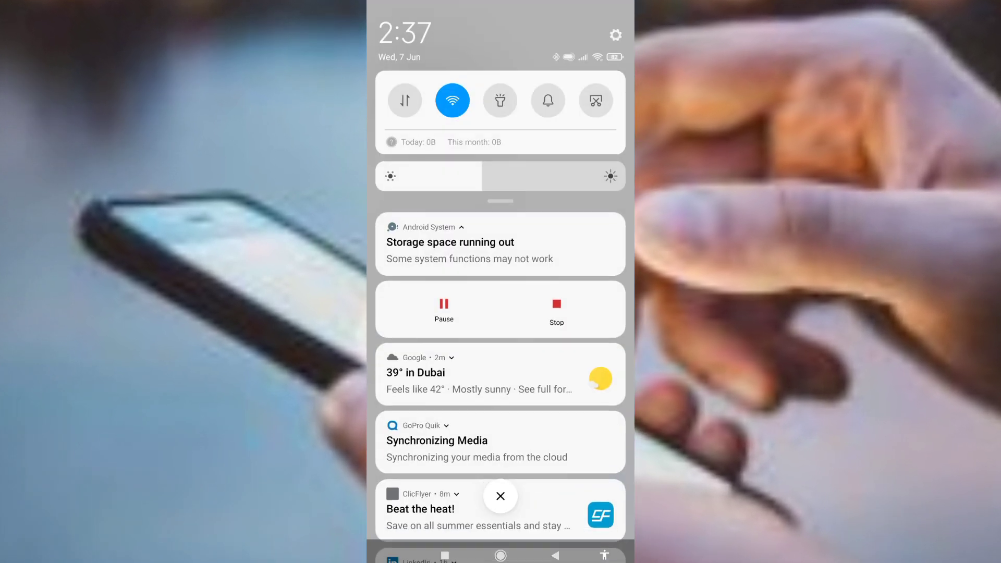
- Check the shade for Instagram alerts, then return to Instagram's App info showing notifications No
scroll(down, 3)
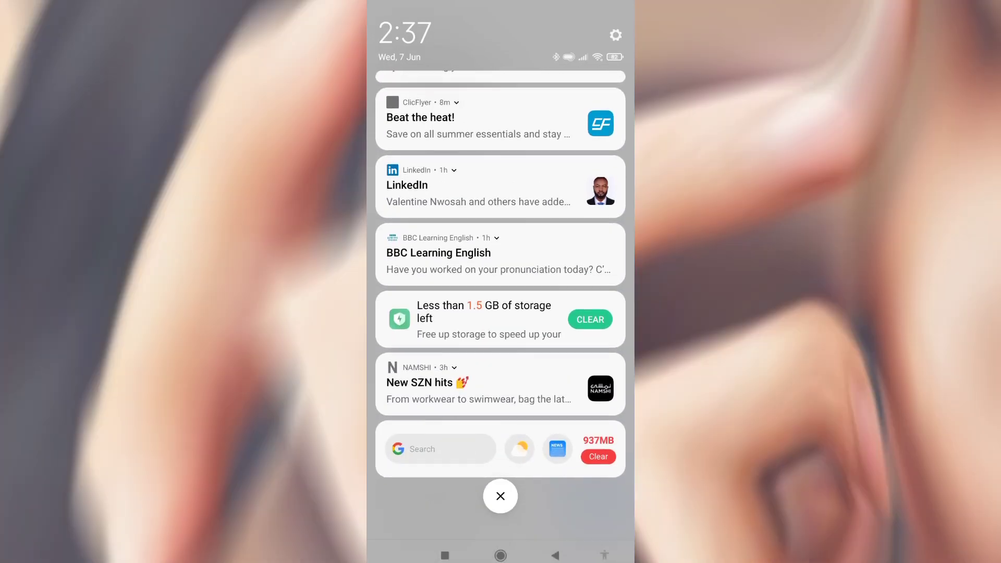
scroll(down, 3)
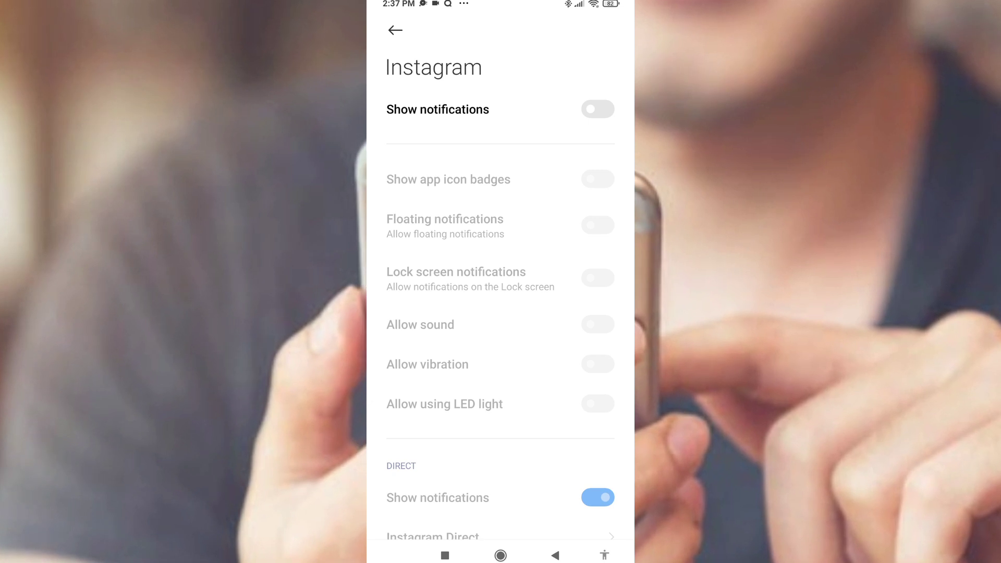
click(395, 30)
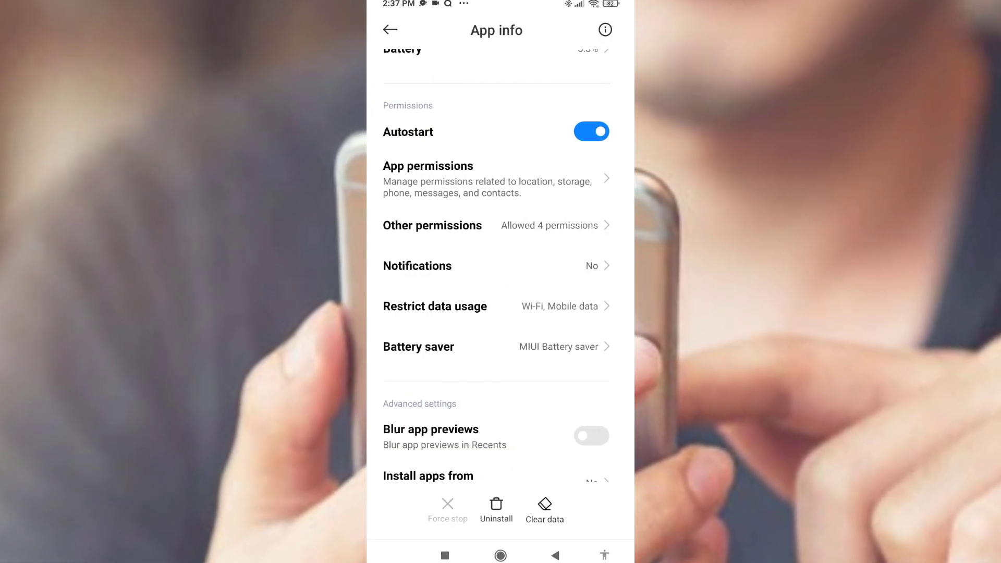